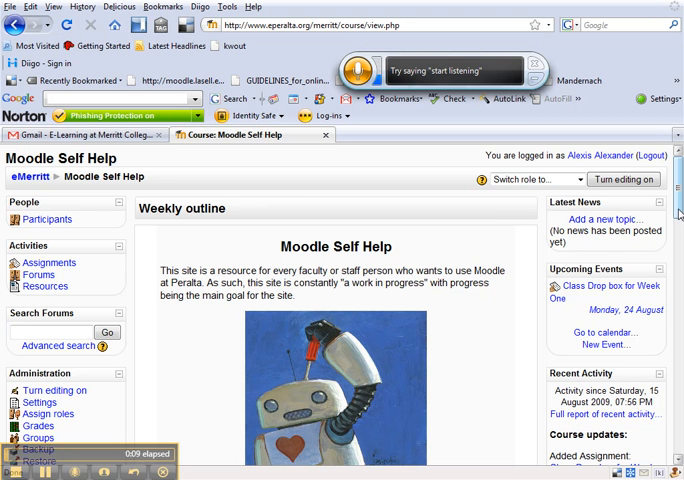
Turn editing on for the Moodle Self Help course and scroll to the week sections
click(624, 180)
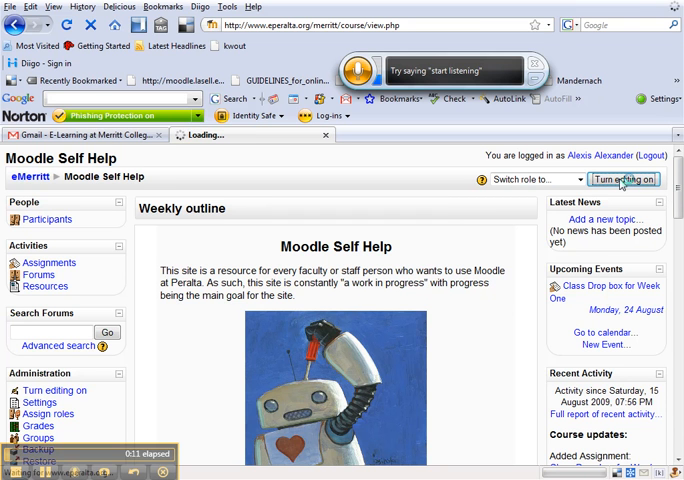
click(624, 180)
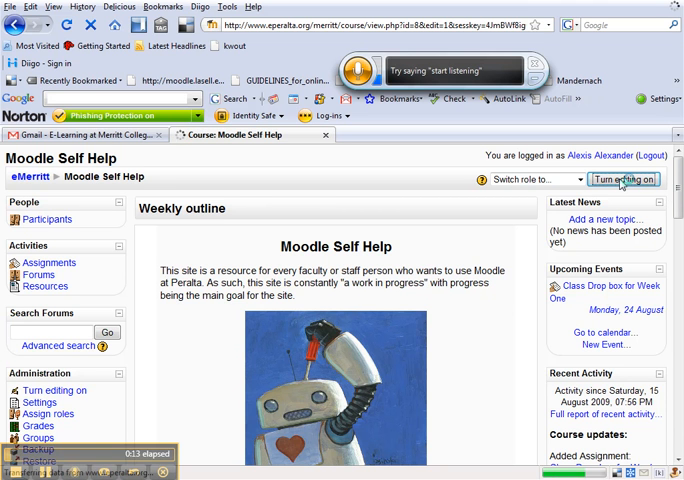
click(624, 180)
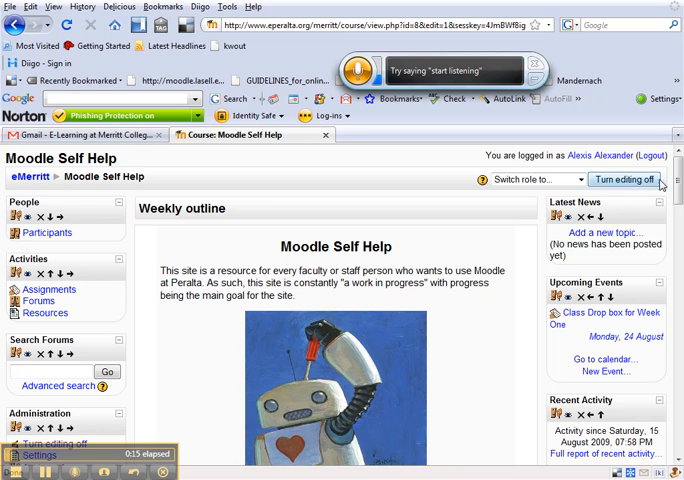
scroll(down, 3)
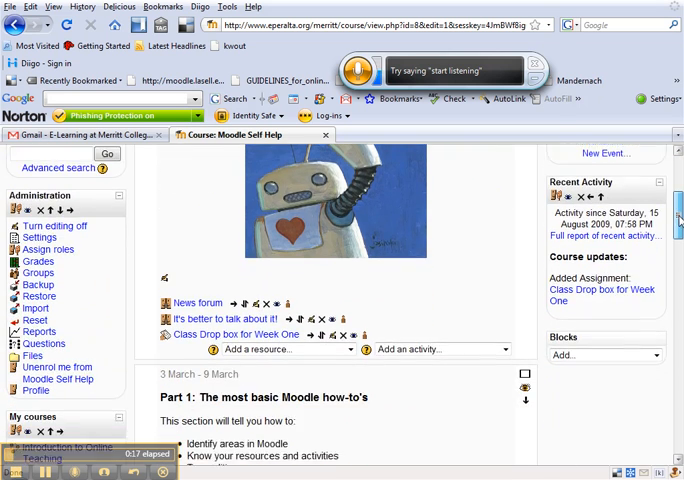
scroll(down, 3)
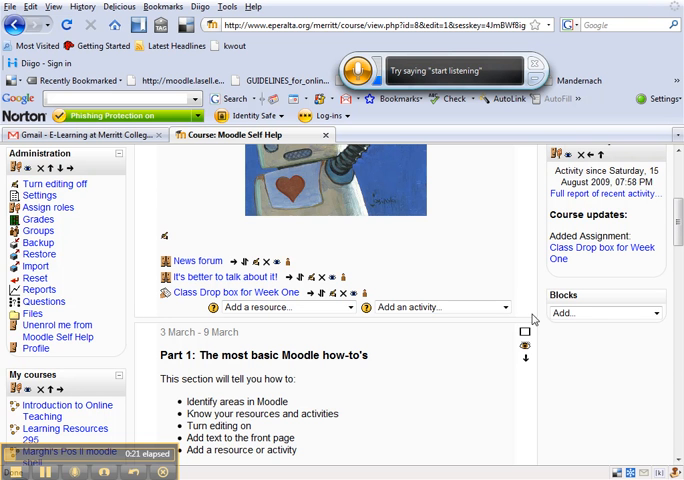
scroll(down, 3)
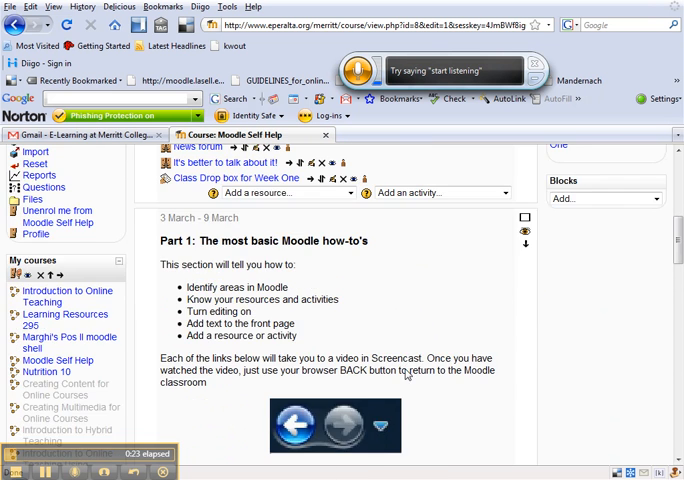
scroll(down, 3)
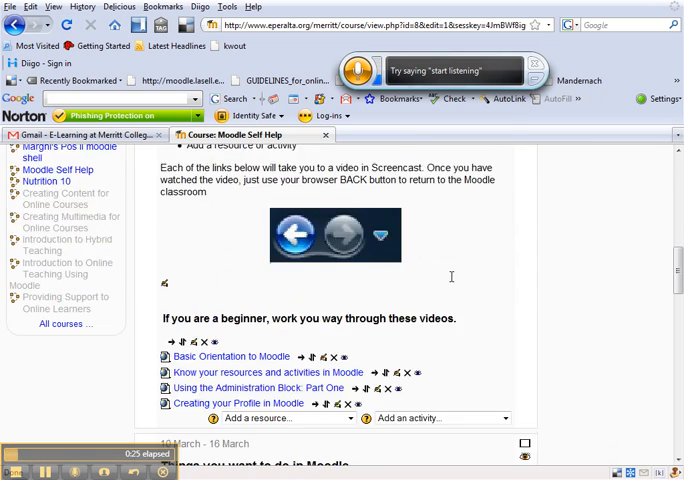
Add an 'Advanced uploading of files' assignment to week 1 from the activity list
click(504, 304)
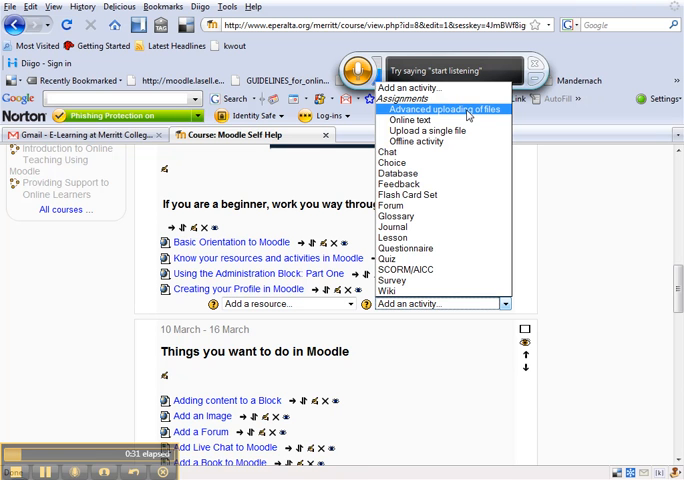
click(440, 108)
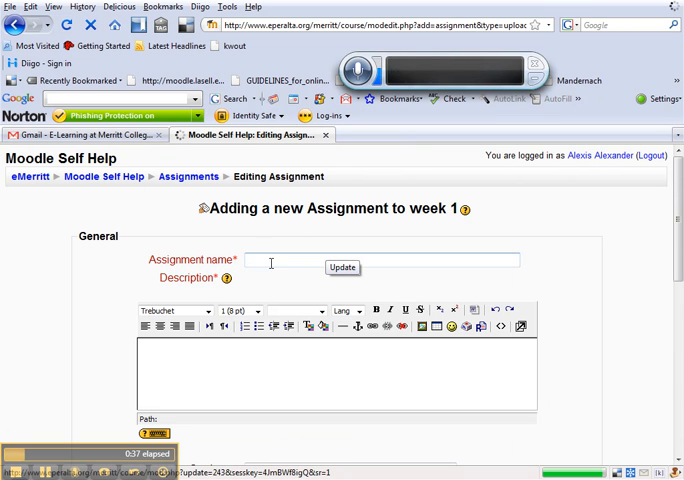
Name it 'Drop Box for Week One' with description 'Please upload your files for week one here'
text(Drop Box for W)
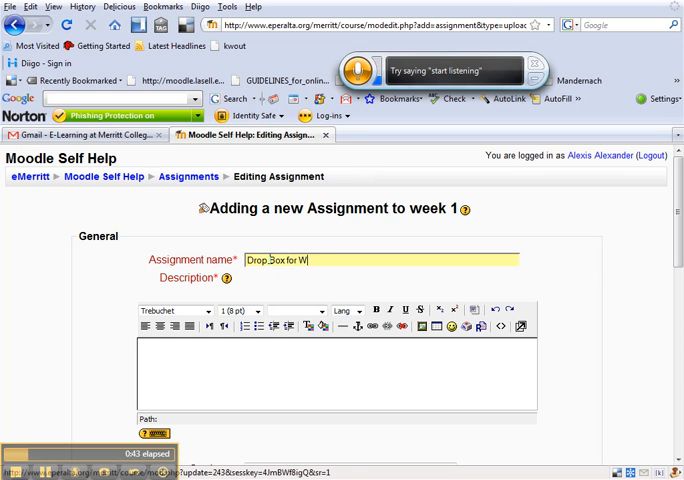
text(eek One)
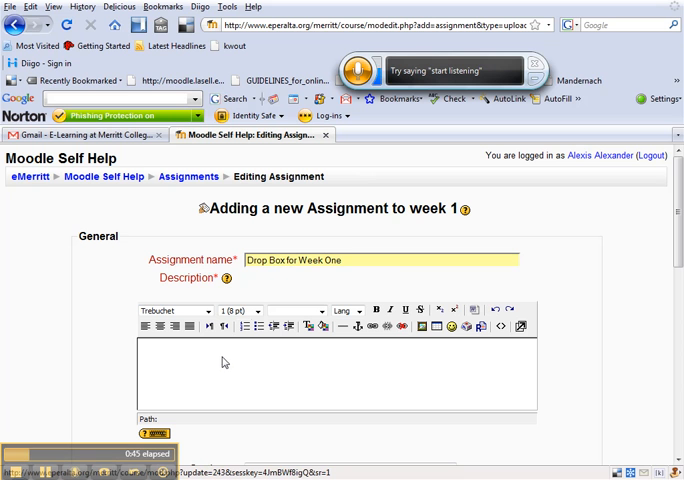
text(Please)
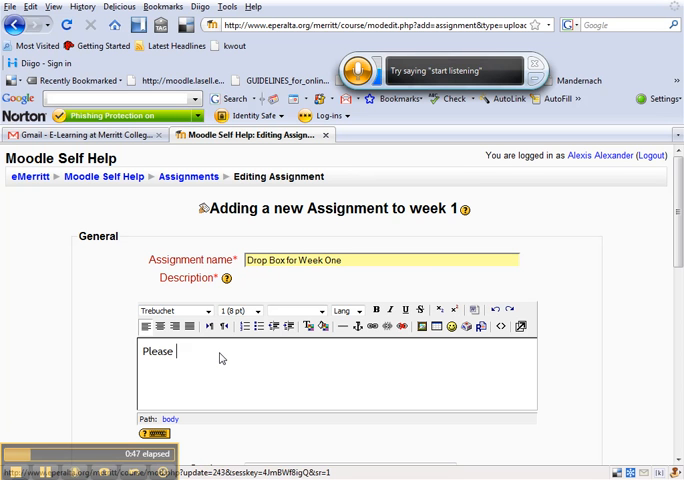
text(upload your fi)
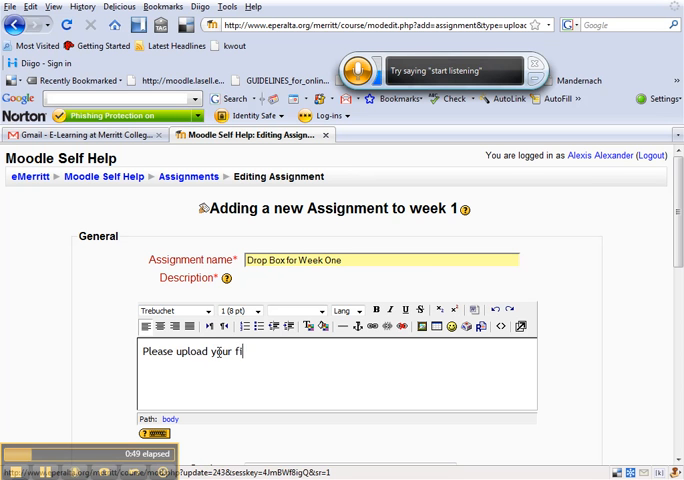
text(les for week one)
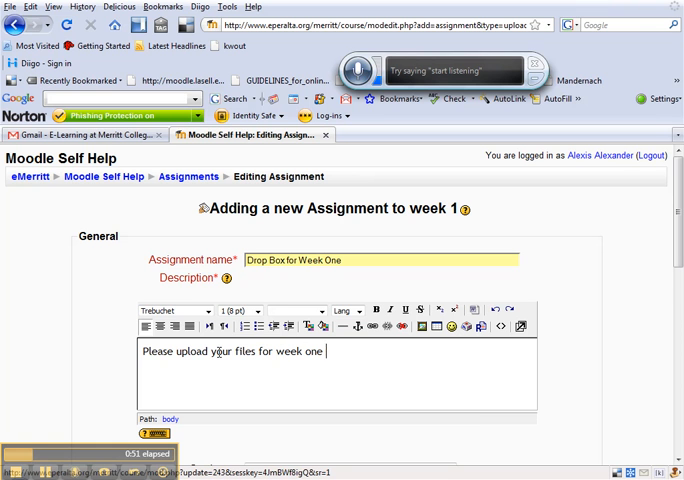
text(here)
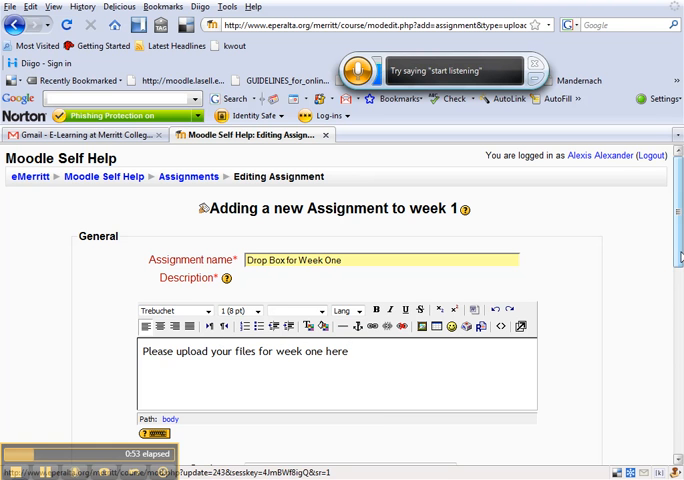
scroll(down, 3)
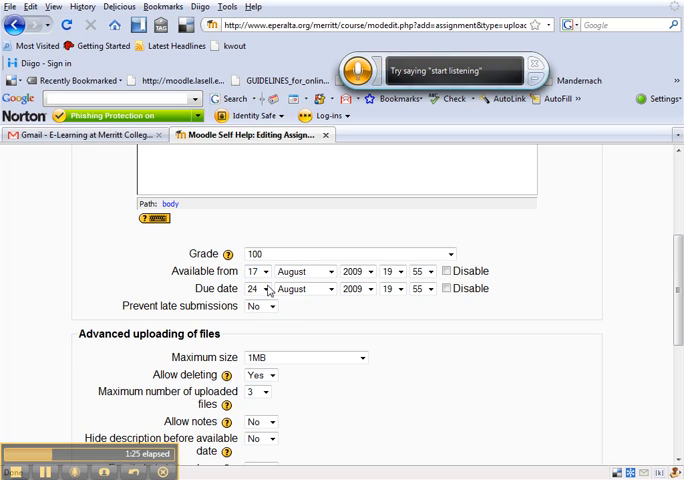
Set 'Prevent late submissions' to Yes so work after the due date is refused
click(270, 306)
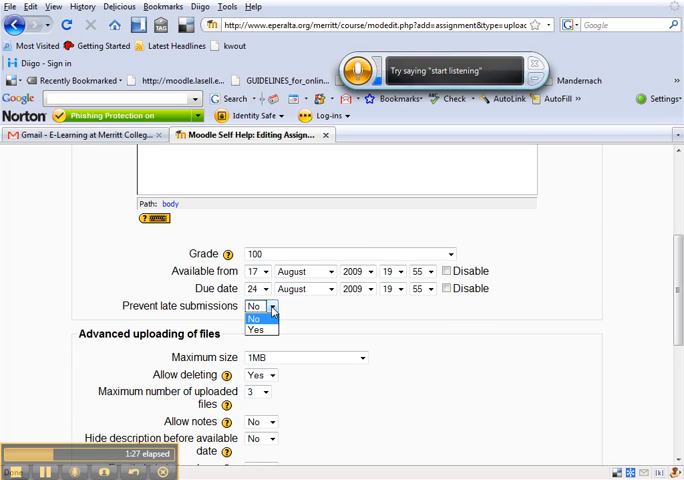
click(254, 318)
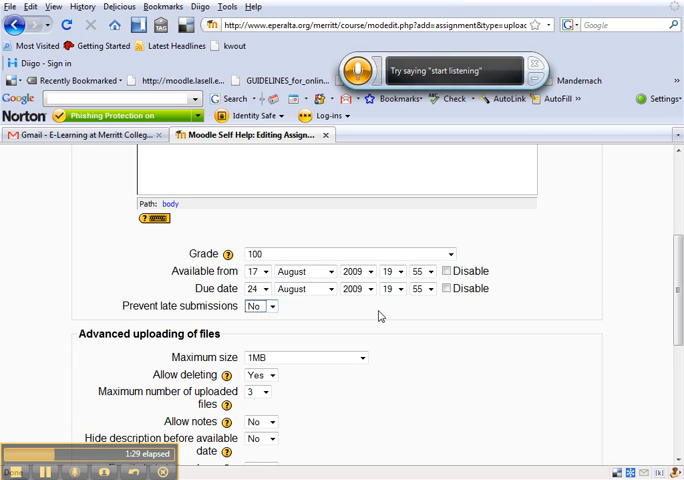
scroll(down, 3)
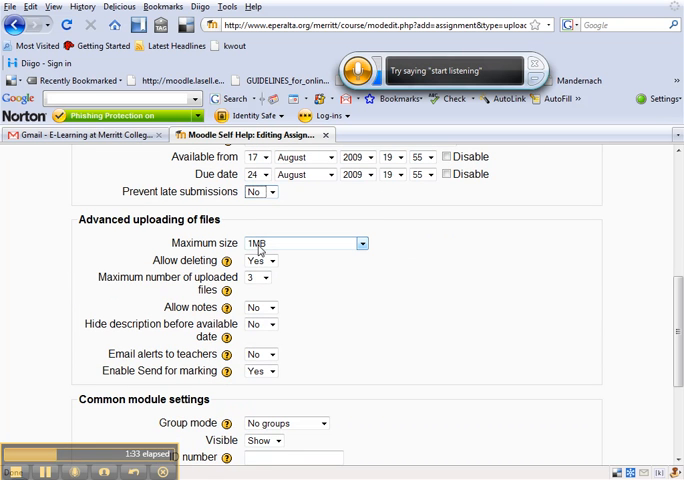
Set maximum upload size to 1MB and maximum files to 3, with deleting and email alerts enabled
click(360, 244)
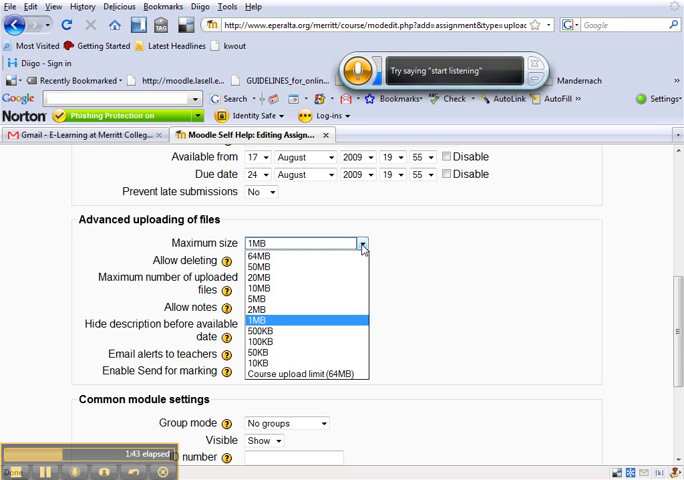
click(256, 320)
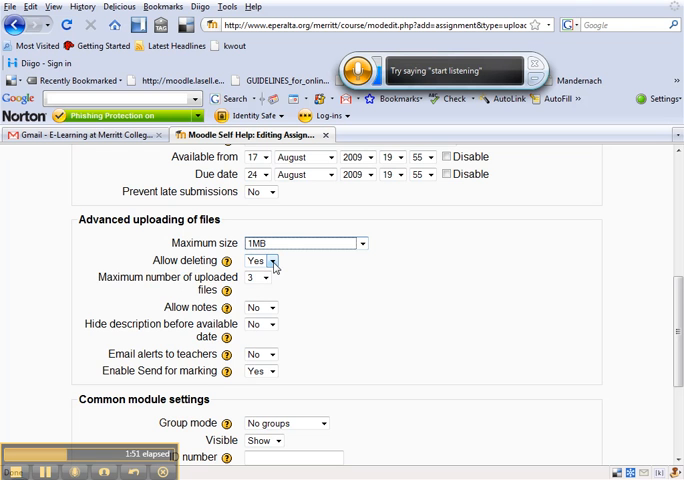
scroll(down, 3)
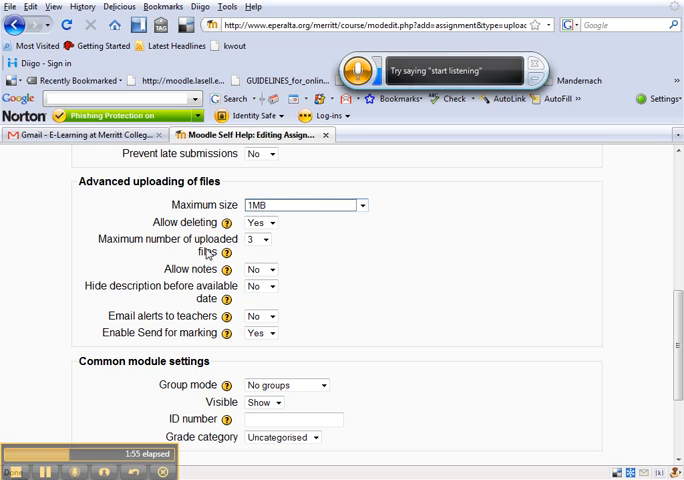
click(258, 240)
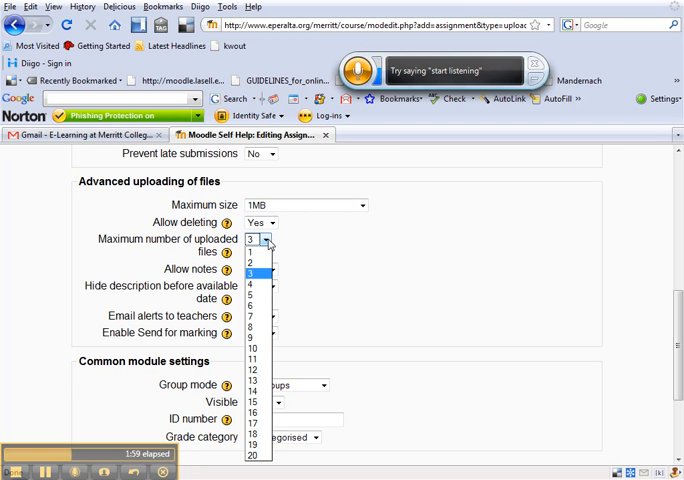
mouse_move(252, 296)
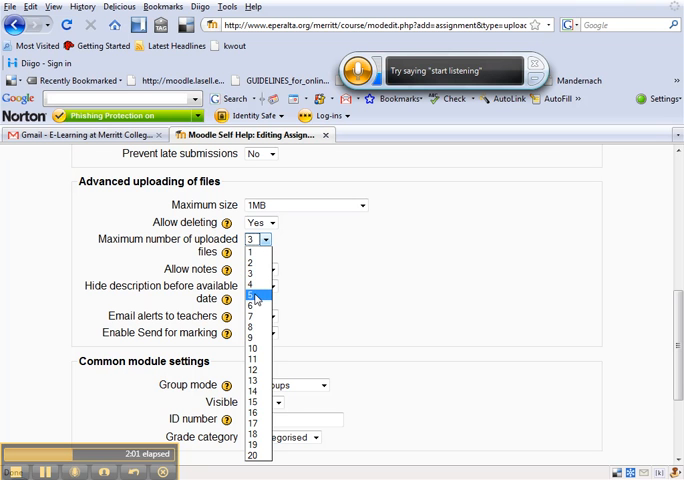
mouse_move(254, 276)
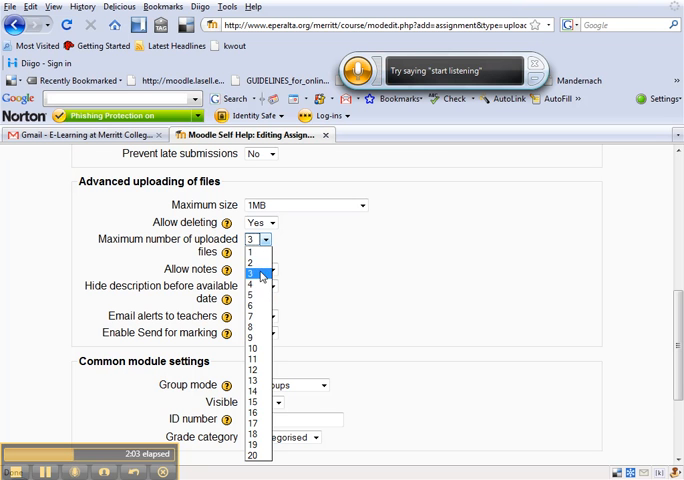
click(258, 272)
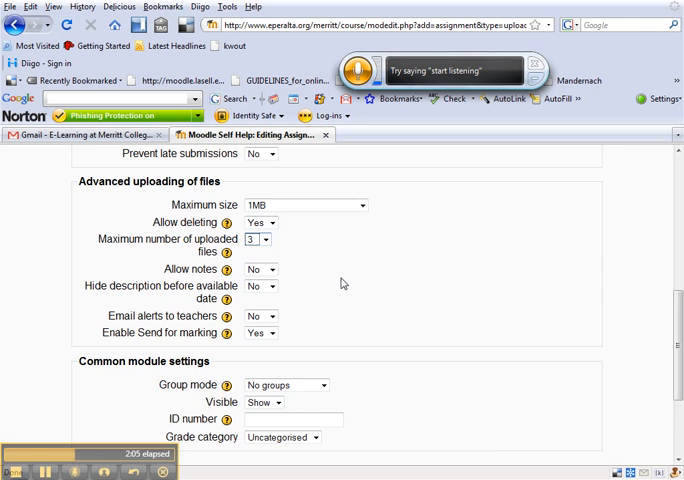
scroll(down, 3)
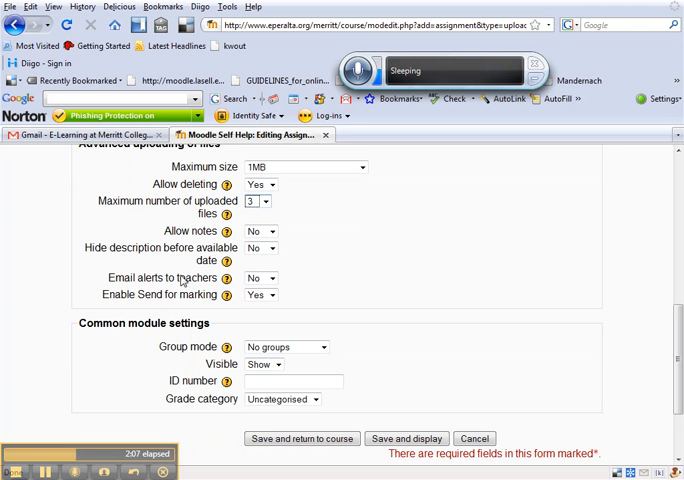
mouse_move(292, 284)
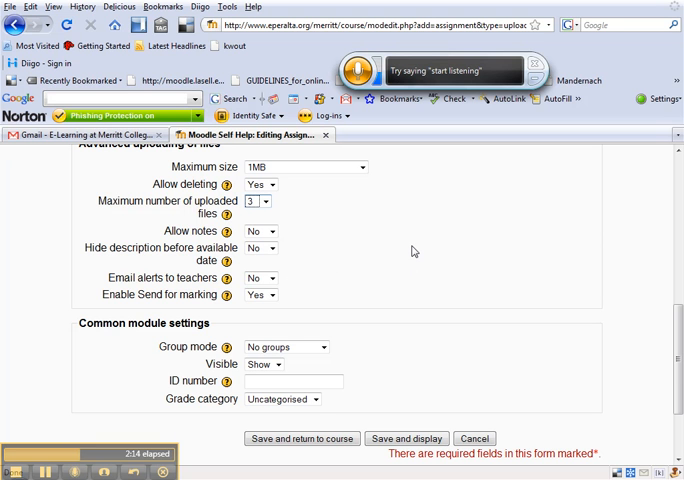
scroll(down, 3)
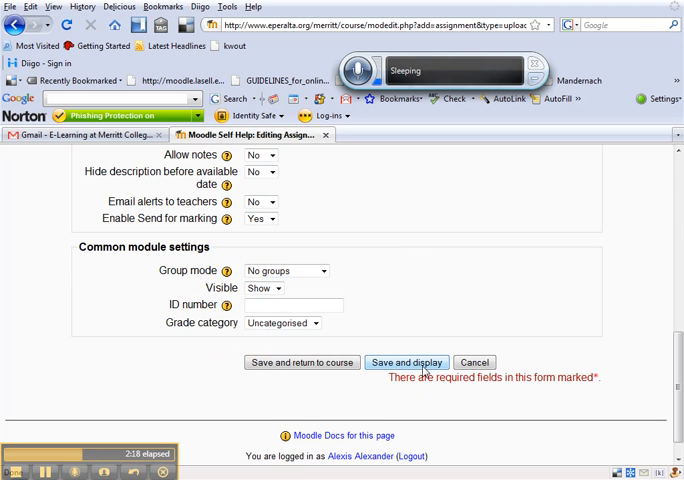
Save and display the assignment, then return to the Moodle Self Help course page
click(406, 362)
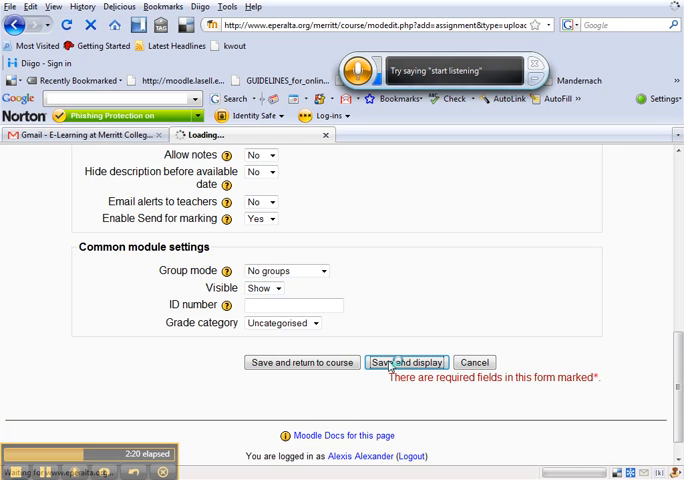
click(406, 362)
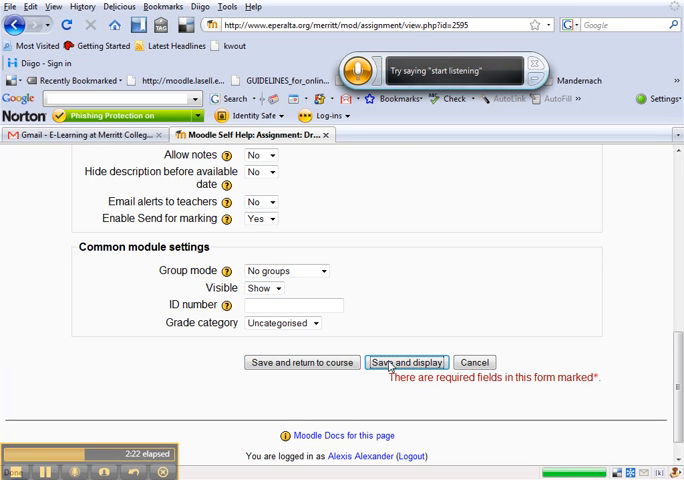
click(406, 362)
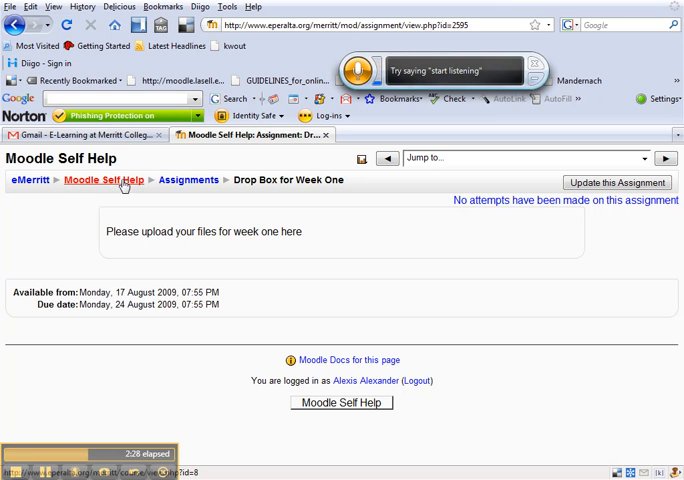
click(100, 180)
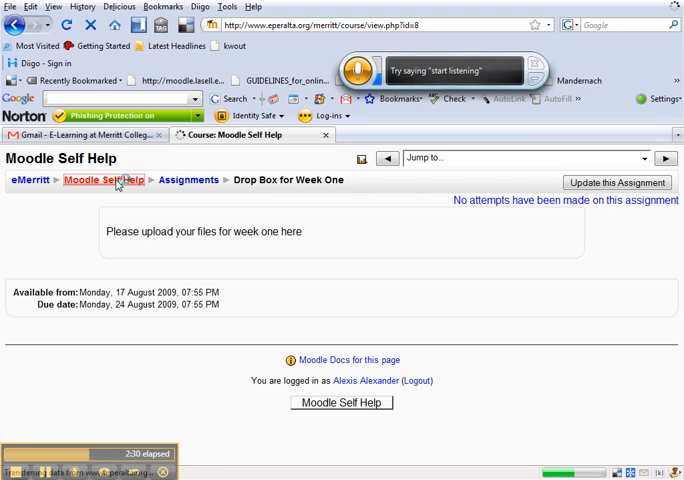
Switch role to Student and go to the Drop Box for Week One assignment
click(100, 180)
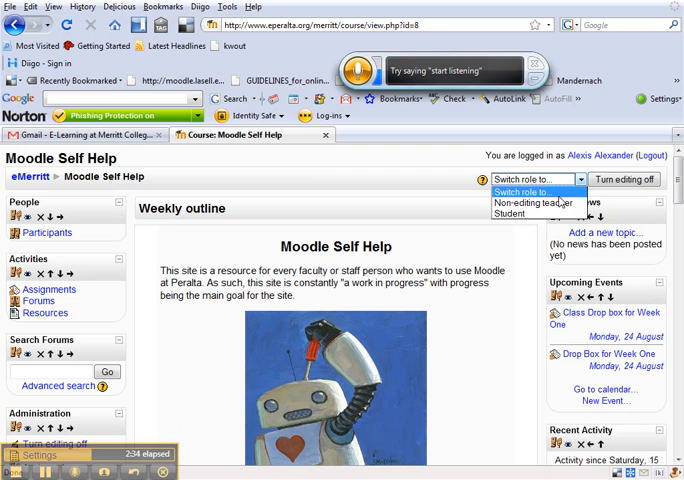
click(512, 212)
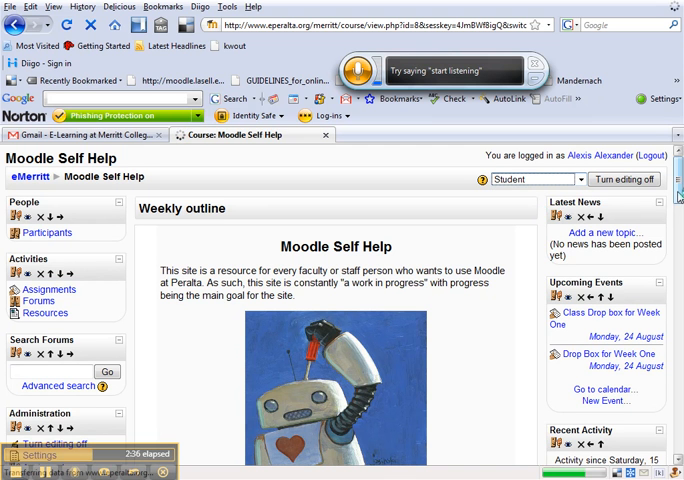
scroll(down, 3)
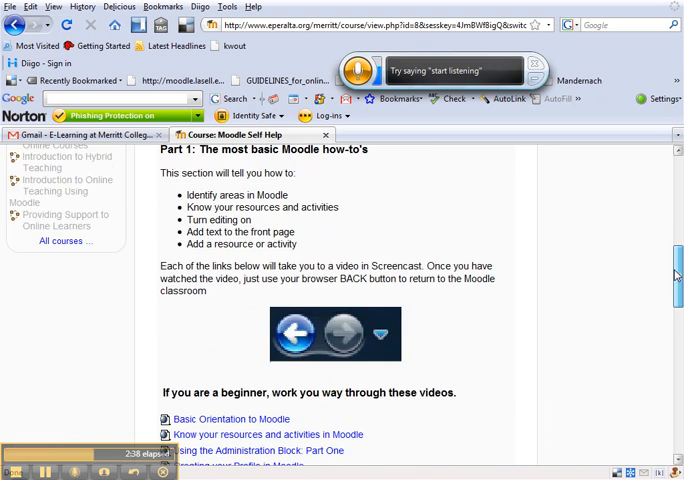
scroll(down, 3)
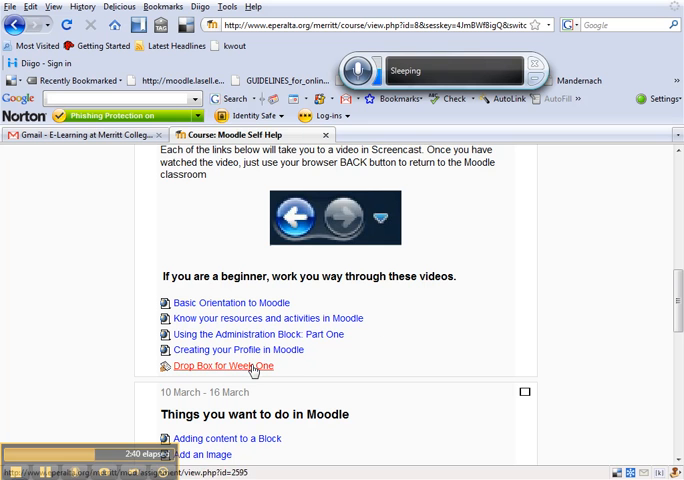
click(222, 364)
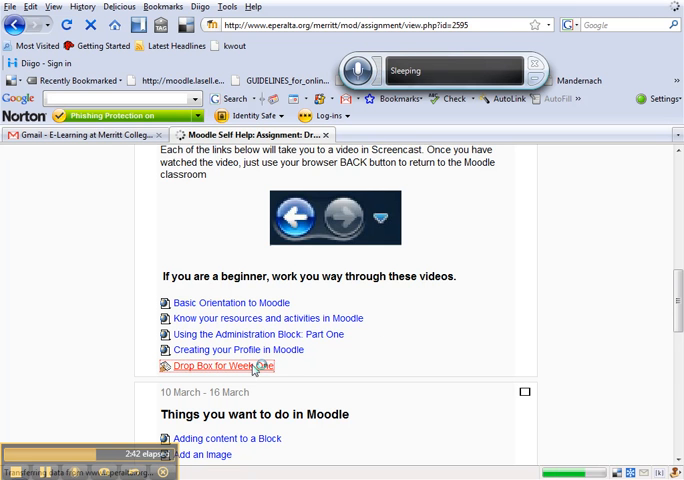
Upload 029-Large.jpg to the submission draft and review the submission page
click(222, 364)
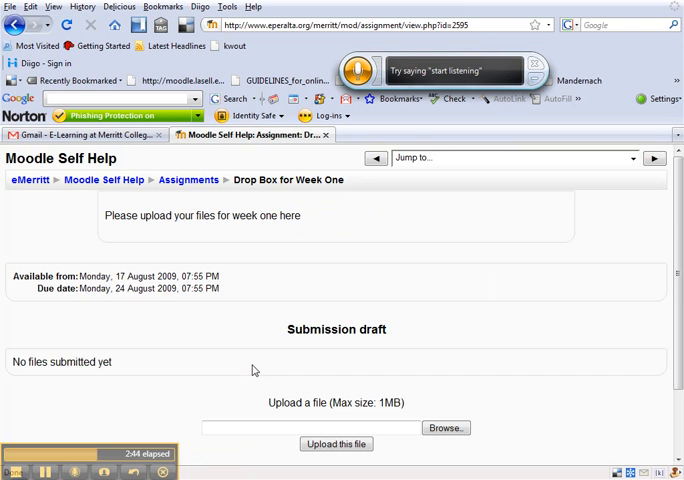
scroll(down, 3)
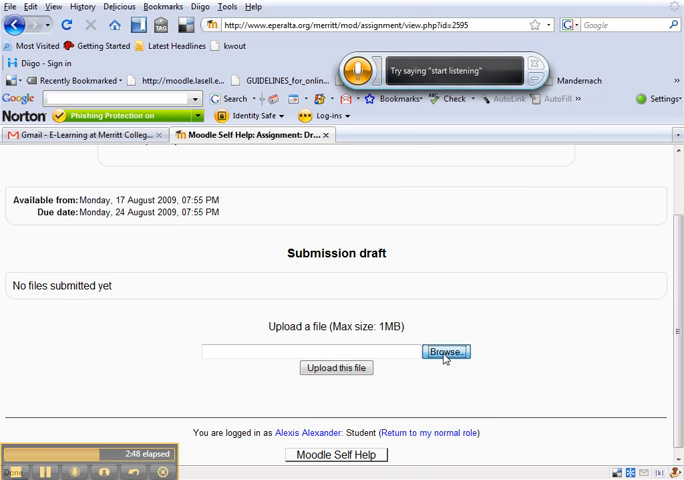
click(444, 352)
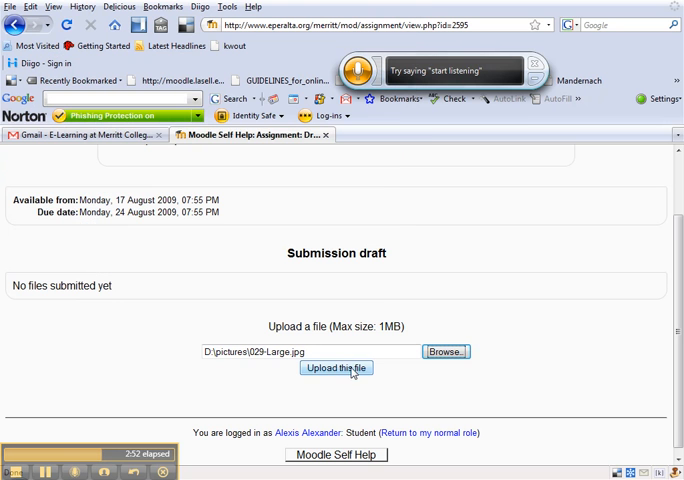
click(336, 368)
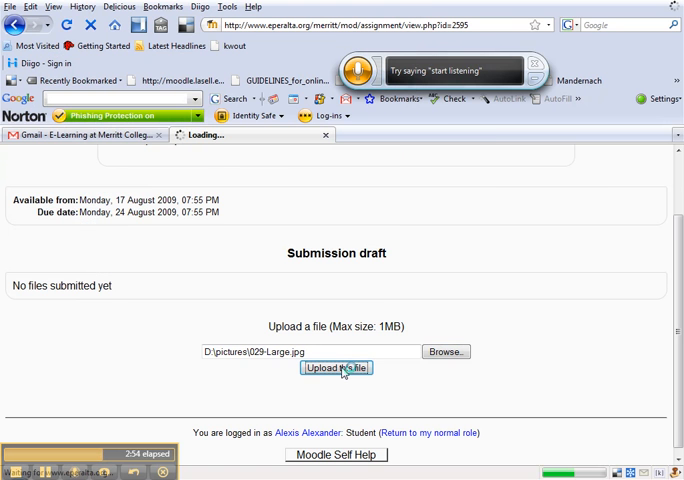
click(336, 368)
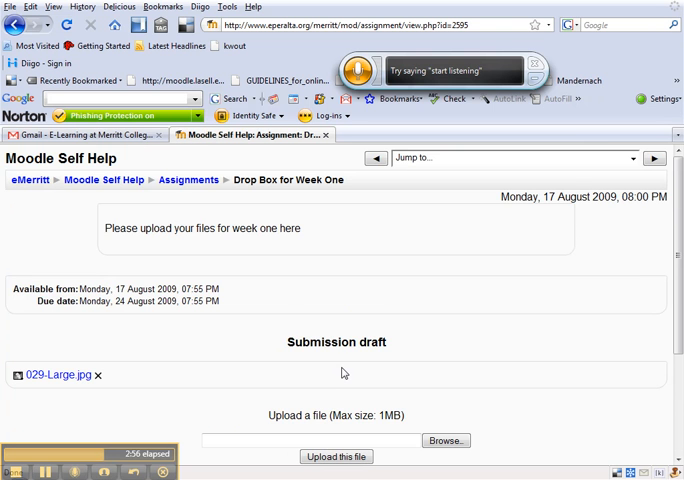
scroll(down, 3)
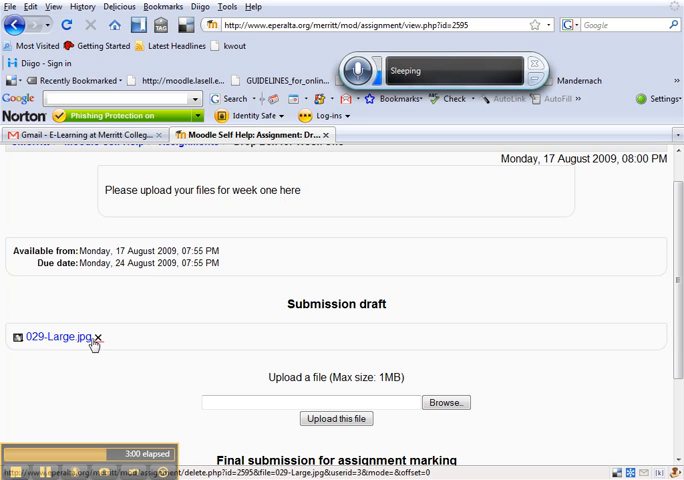
mouse_move(96, 338)
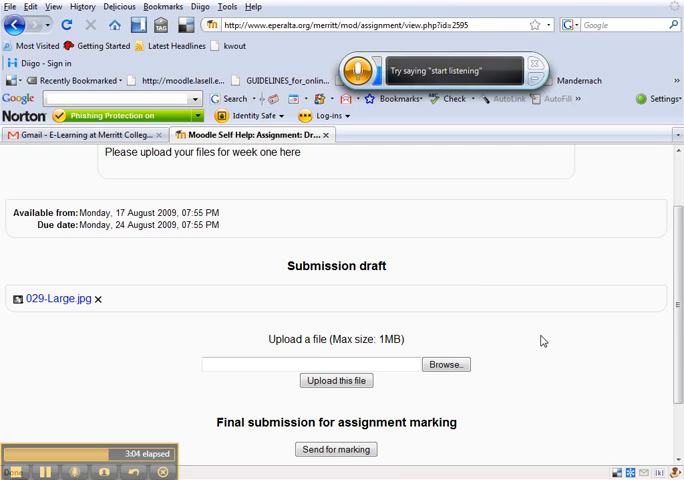
scroll(down, 3)
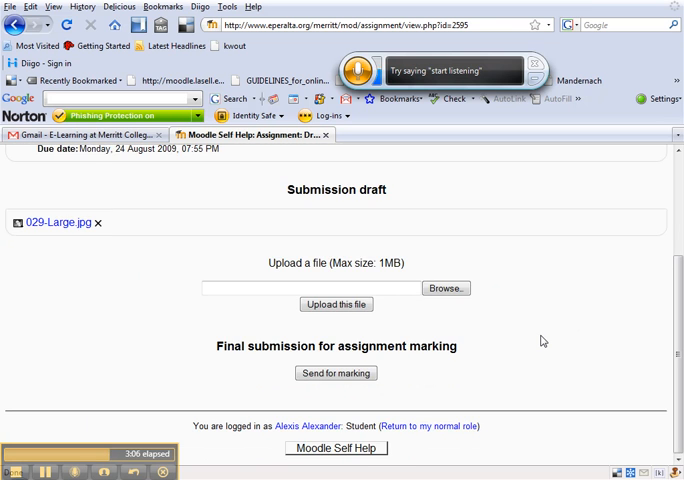
scroll(up, 3)
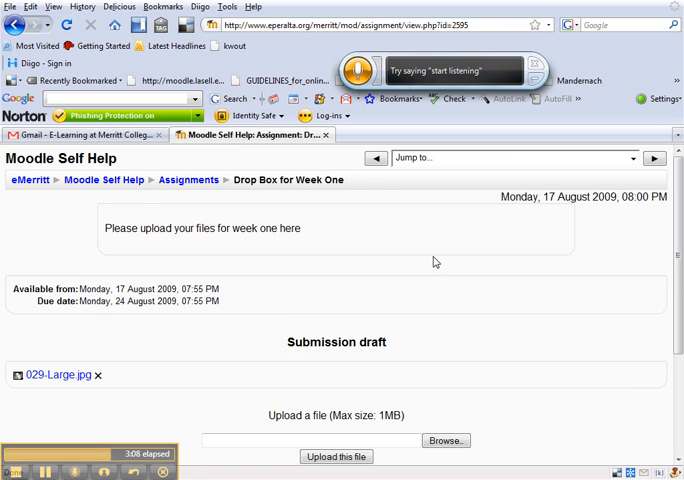
Return to the course home and view the student's Grades report
click(104, 180)
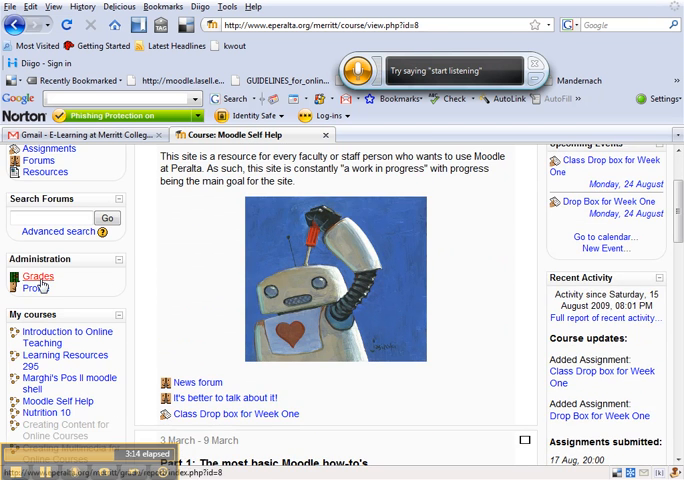
click(36, 276)
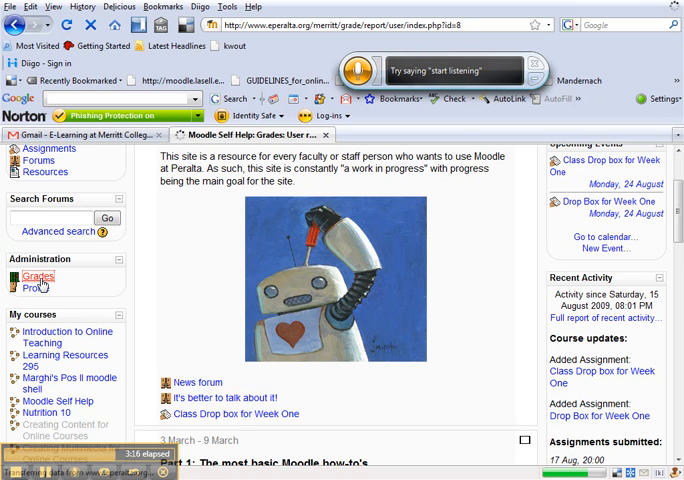
click(38, 276)
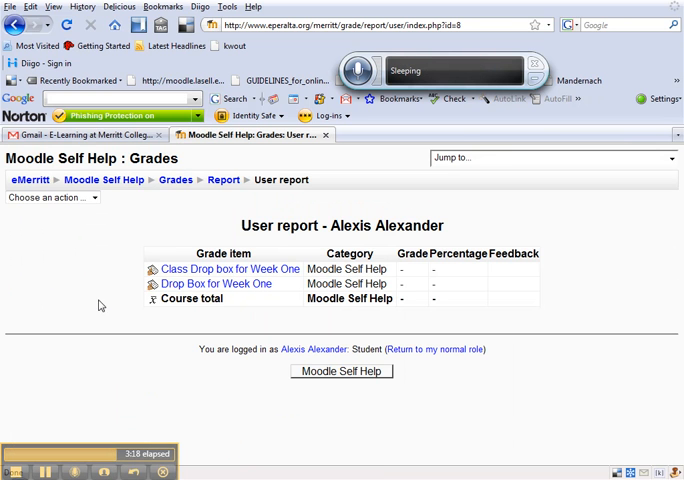